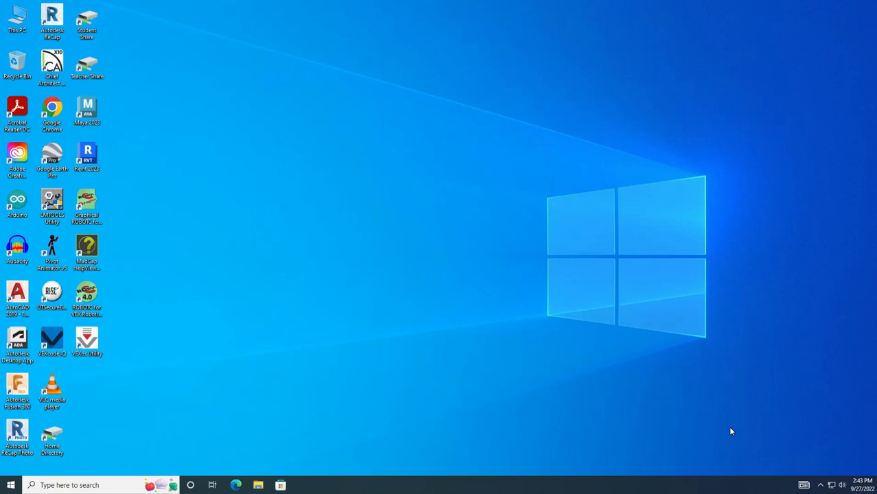
pyautogui.moveTo(311, 175)
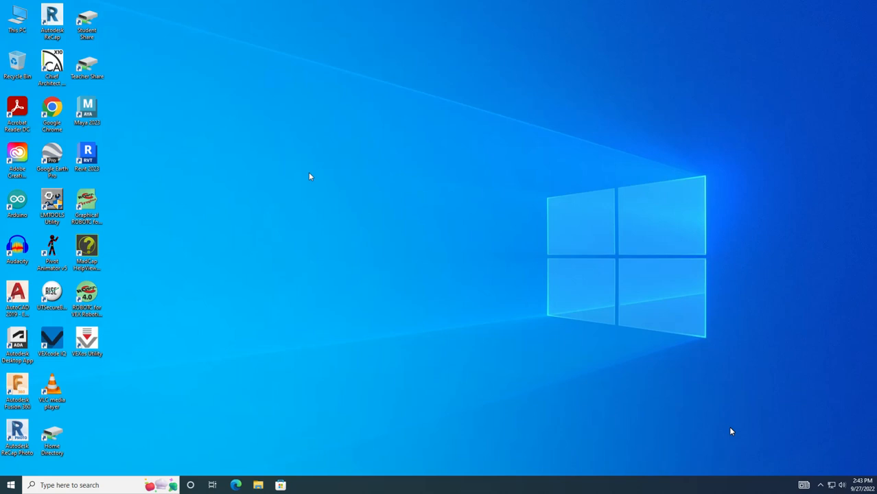
pyautogui.moveTo(346, 187)
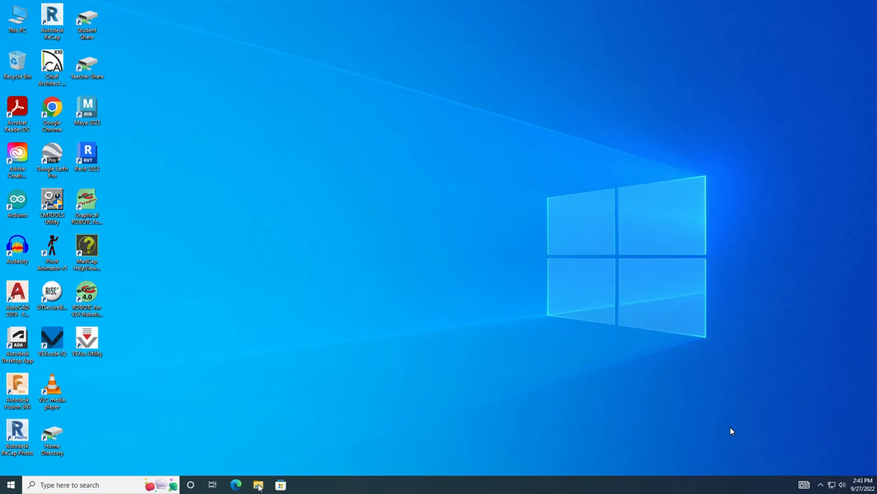
# Launch File Explorer from the taskbar, showing Quick access
pyautogui.click(258, 486)
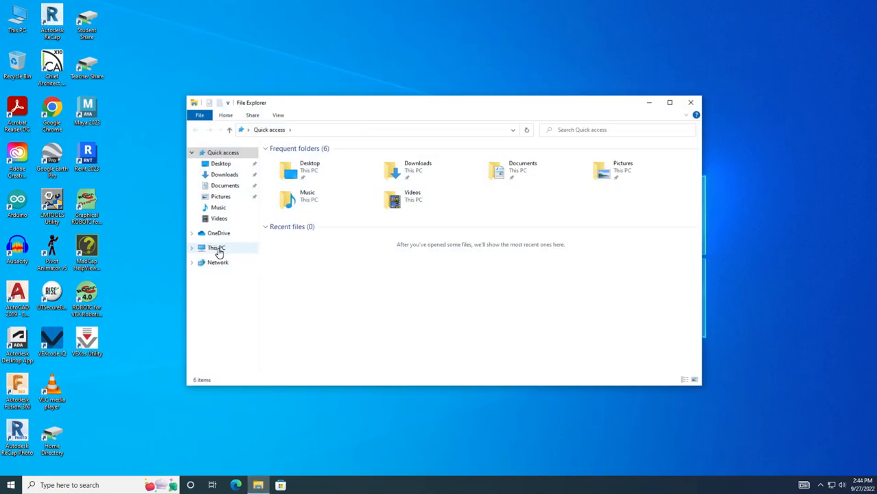
# Navigate This PC > Windows (C:) > Program Files > Blender Foundation > Blender 2.90
pyautogui.click(217, 247)
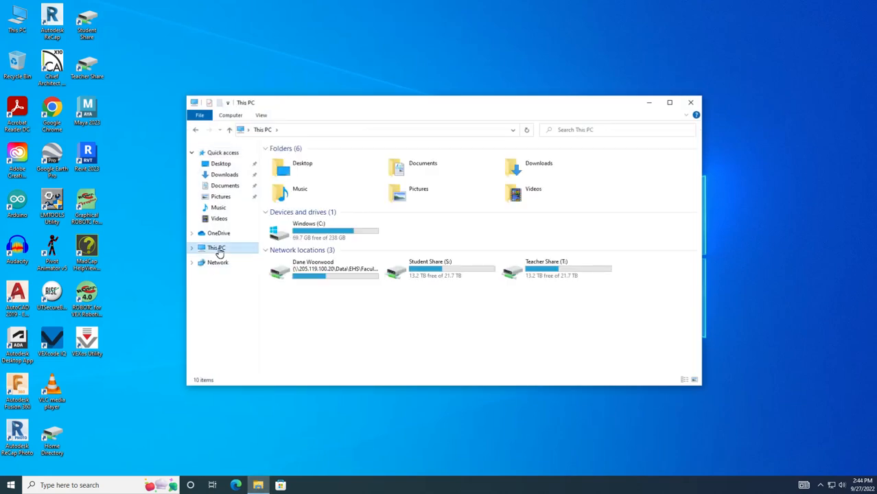
pyautogui.moveTo(307, 231)
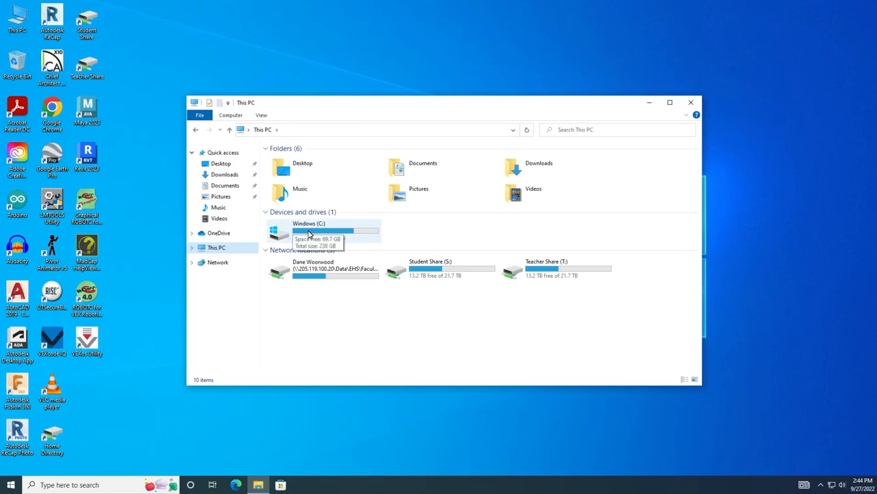
pyautogui.moveTo(319, 228)
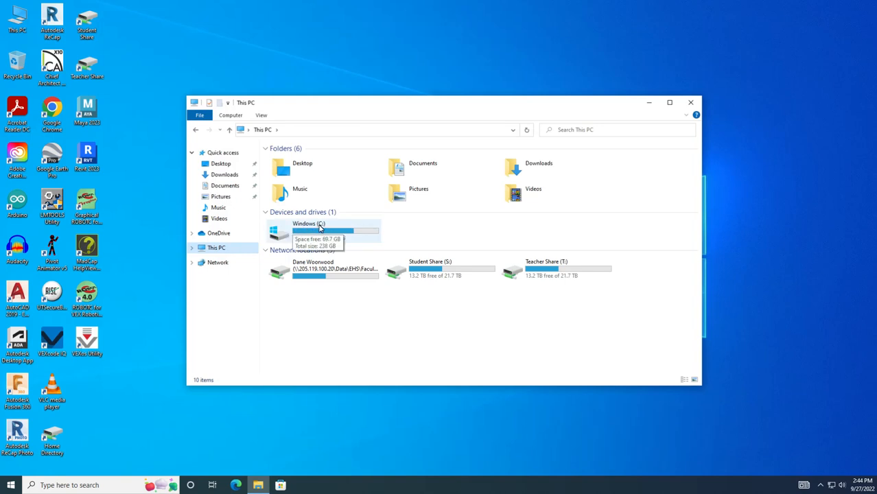
pyautogui.doubleClick(308, 231)
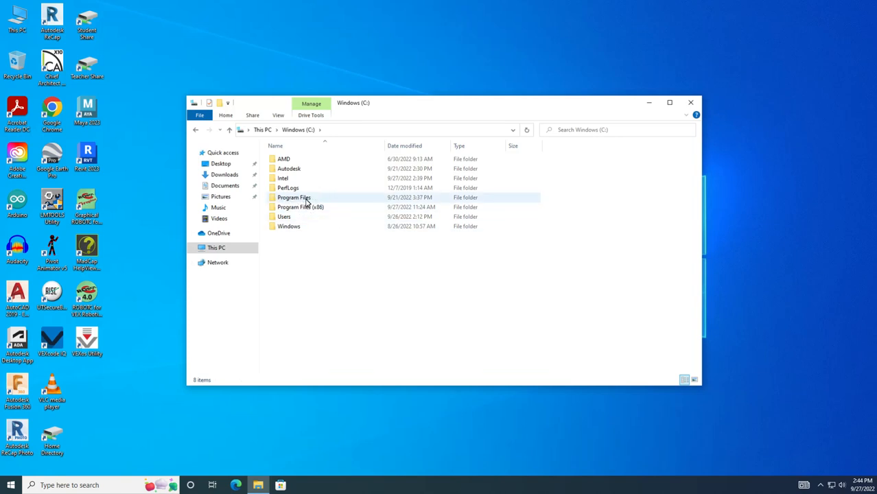
pyautogui.doubleClick(293, 198)
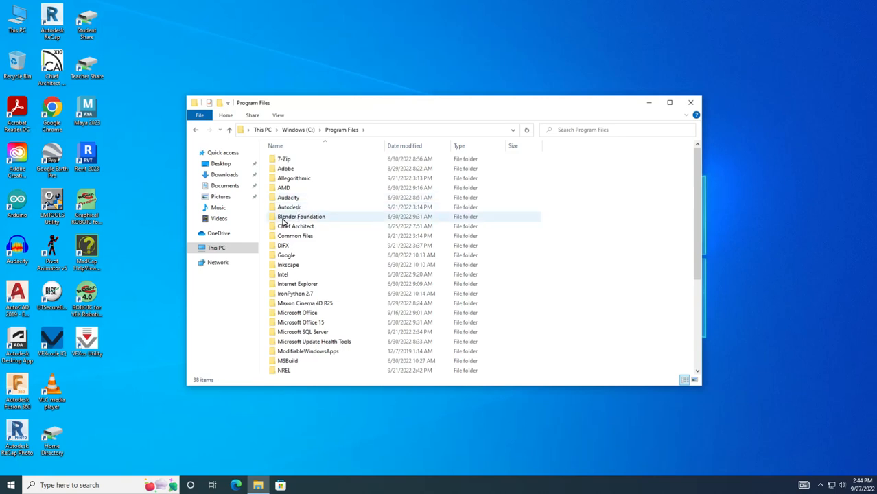
pyautogui.moveTo(299, 219)
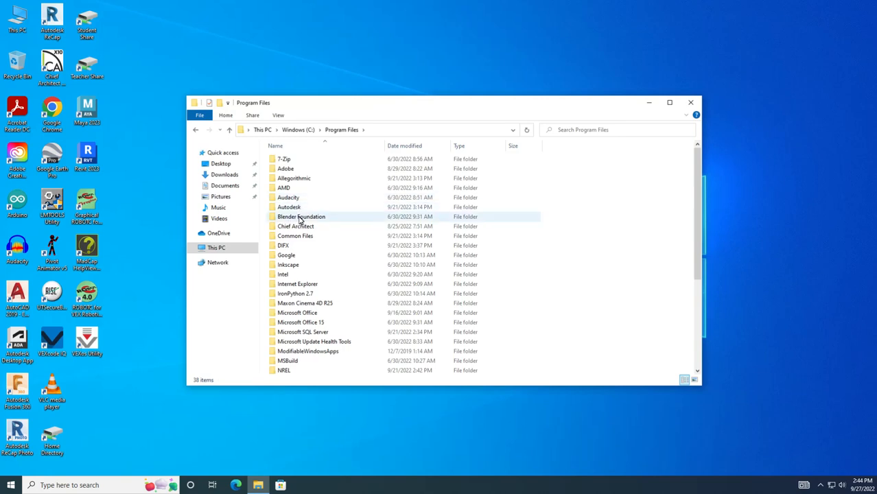
pyautogui.doubleClick(300, 217)
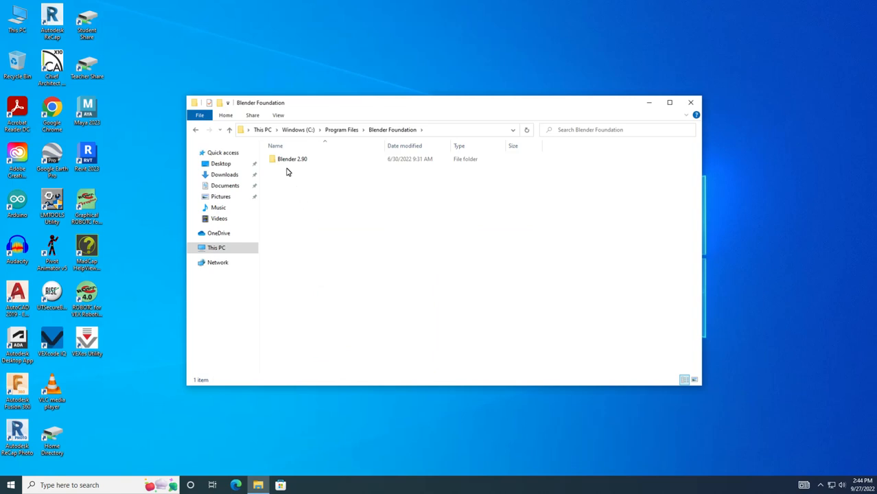
pyautogui.doubleClick(293, 159)
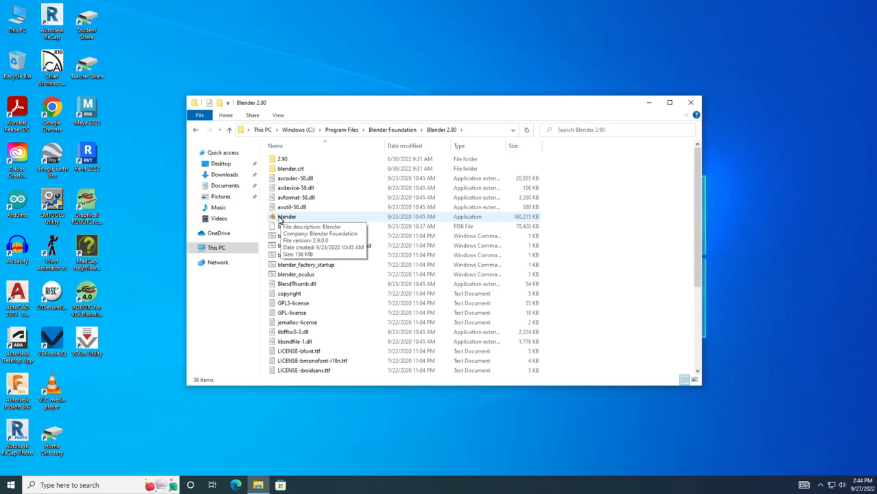
pyautogui.moveTo(293, 221)
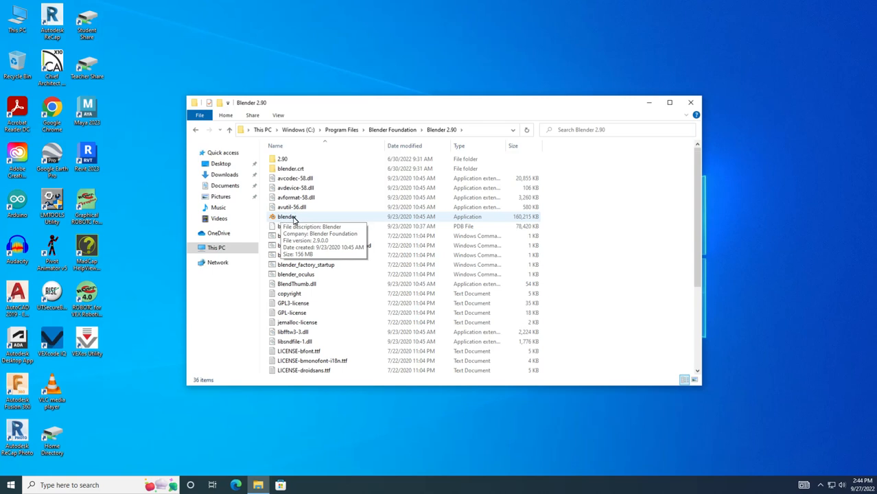
pyautogui.moveTo(289, 218)
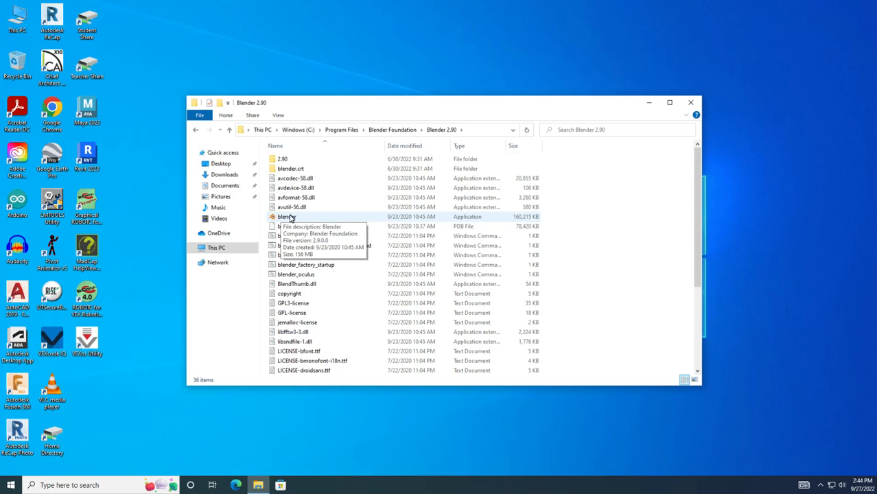
pyautogui.moveTo(259, 200)
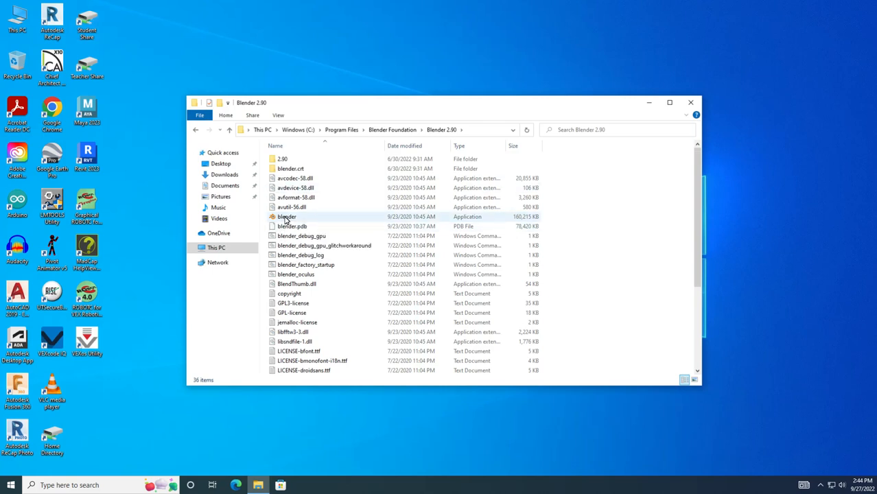
# Send blender.exe to the desktop as a shortcut via its context menu
pyautogui.rightClick(286, 216)
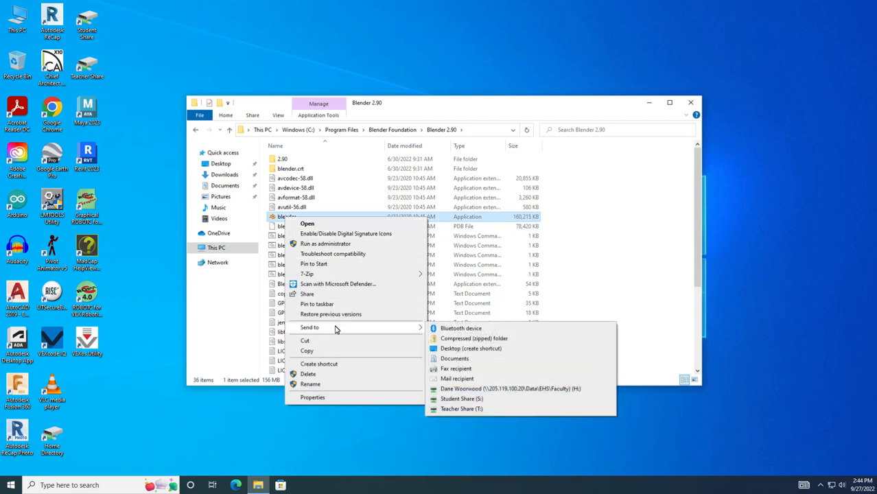
pyautogui.moveTo(469, 354)
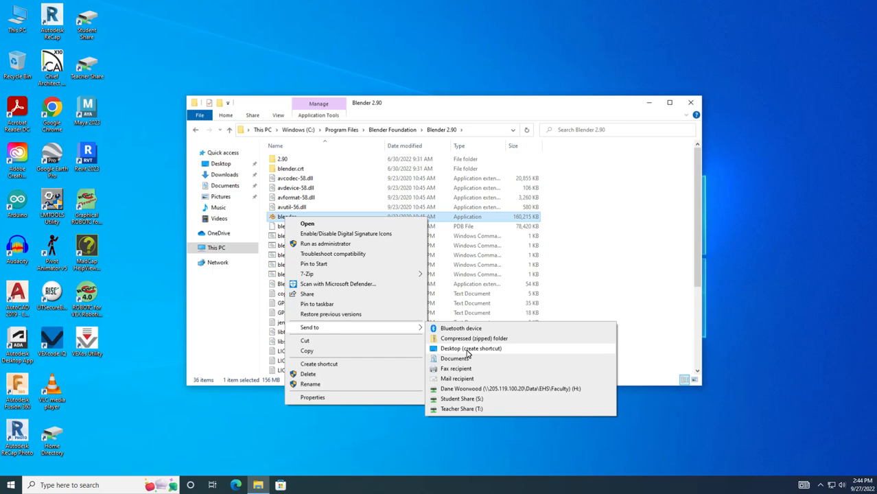
pyautogui.click(471, 349)
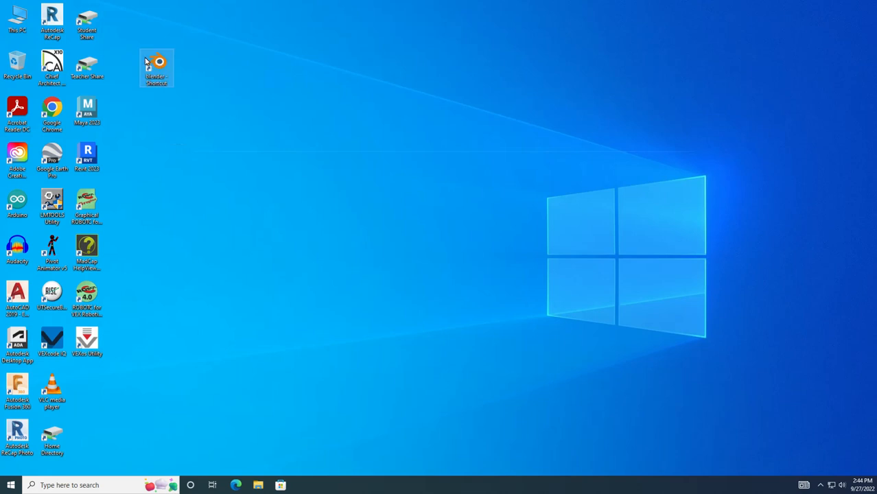
pyautogui.moveTo(163, 67)
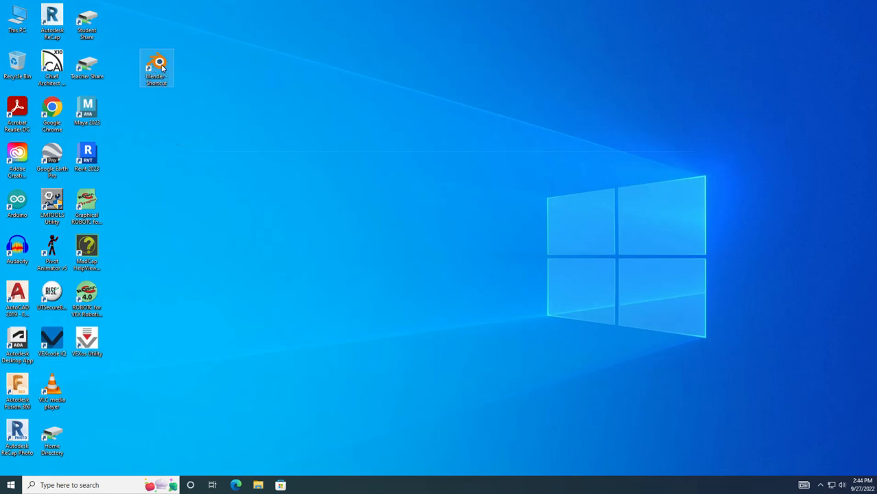
# Launch Blender 2.90 from the new desktop shortcut to its splash screen
pyautogui.doubleClick(156, 68)
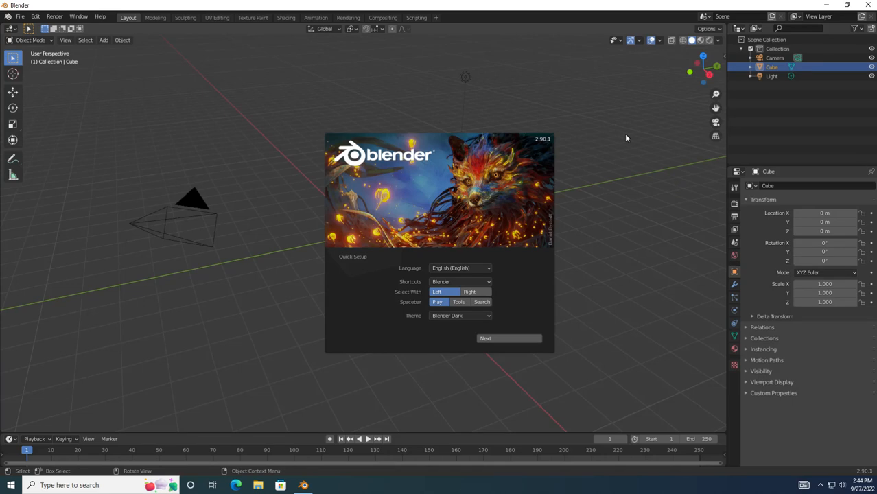
pyautogui.moveTo(618, 138)
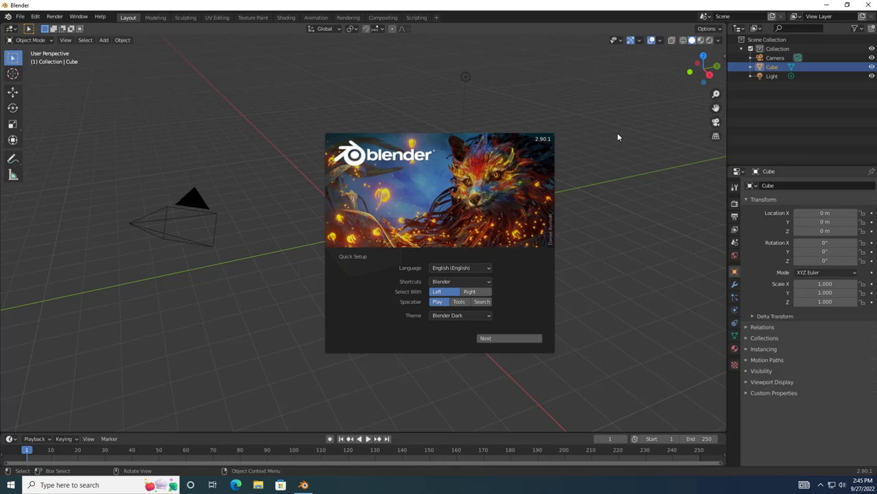